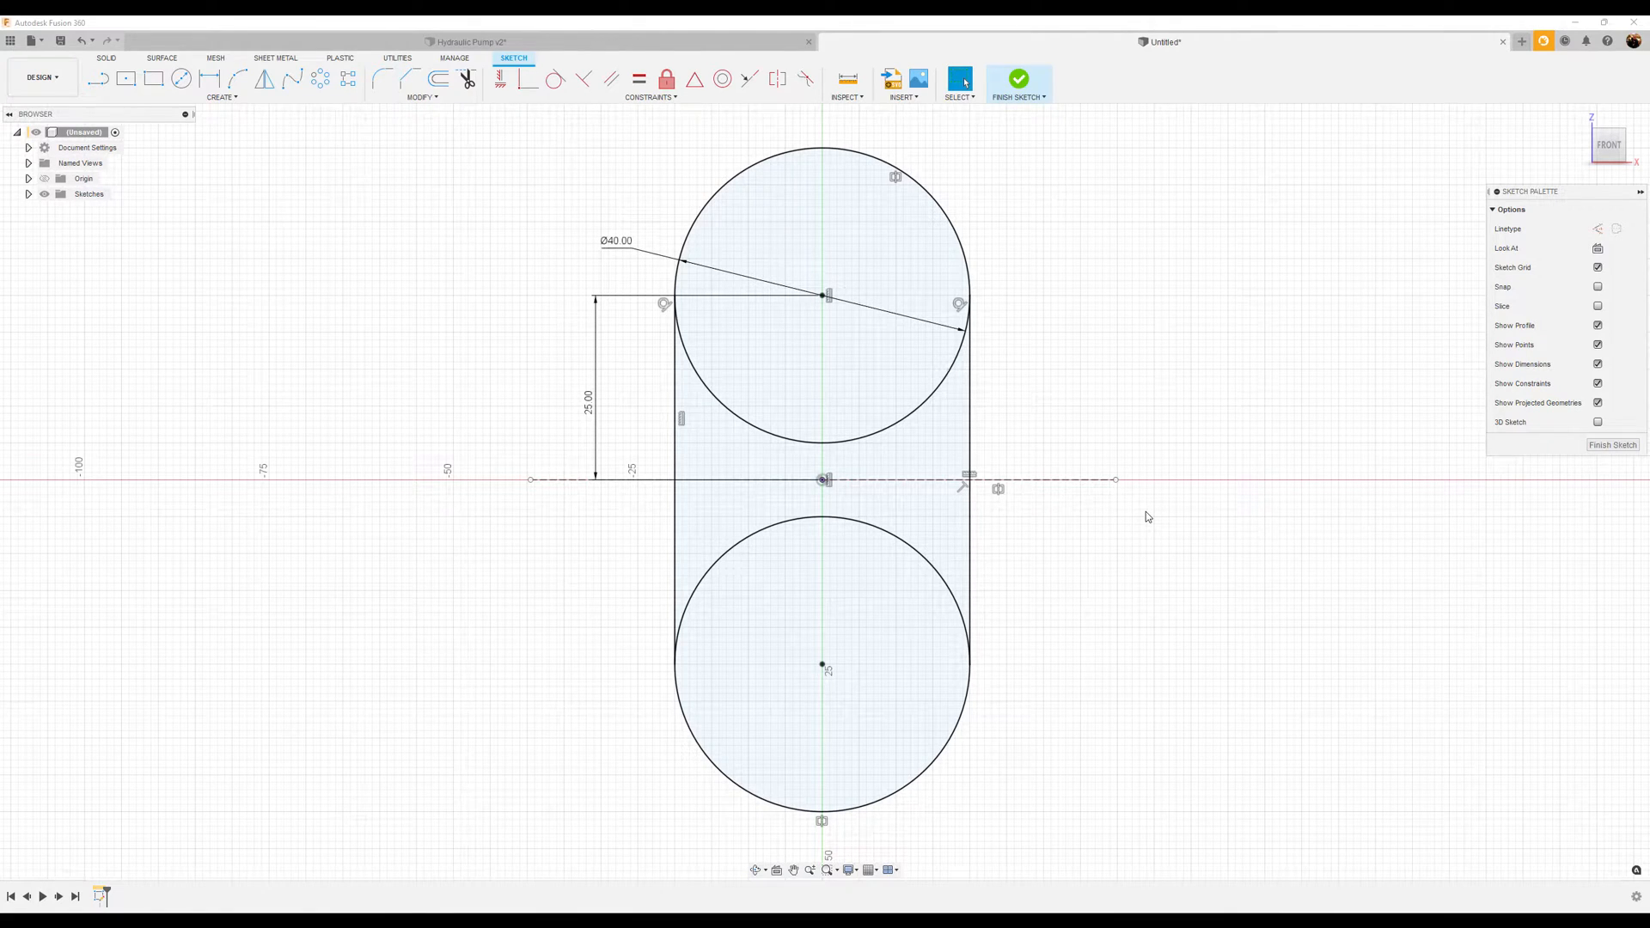
- Open the Modify dropdown of the sketch toolbar to reach Offset
click(420, 97)
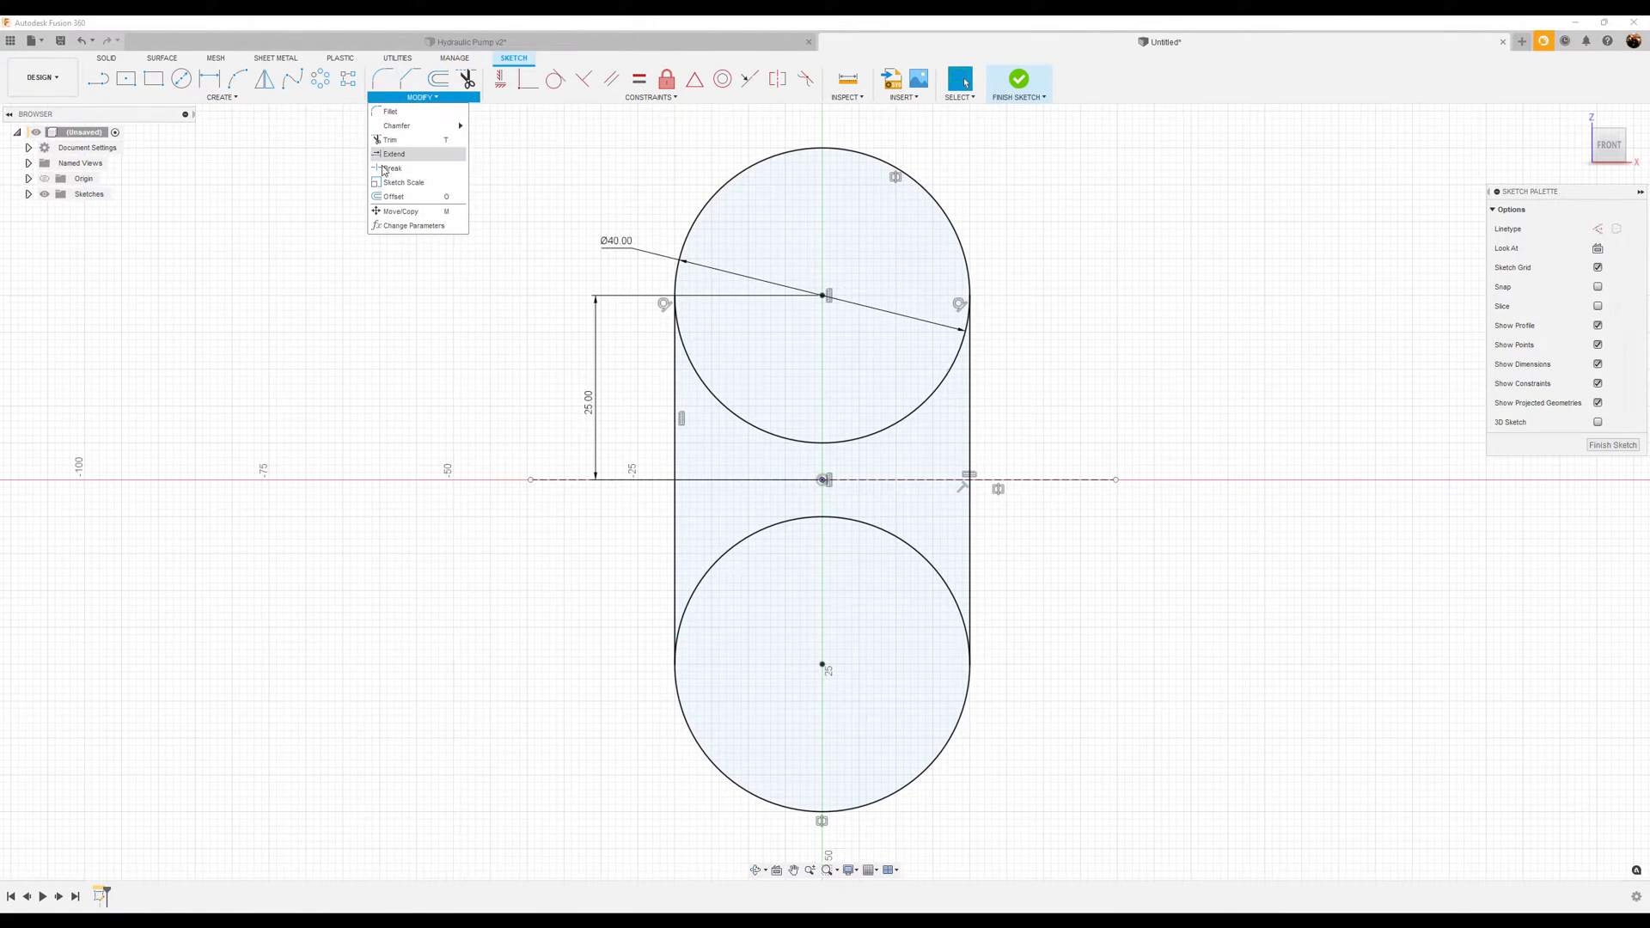
mouse_move(392, 168)
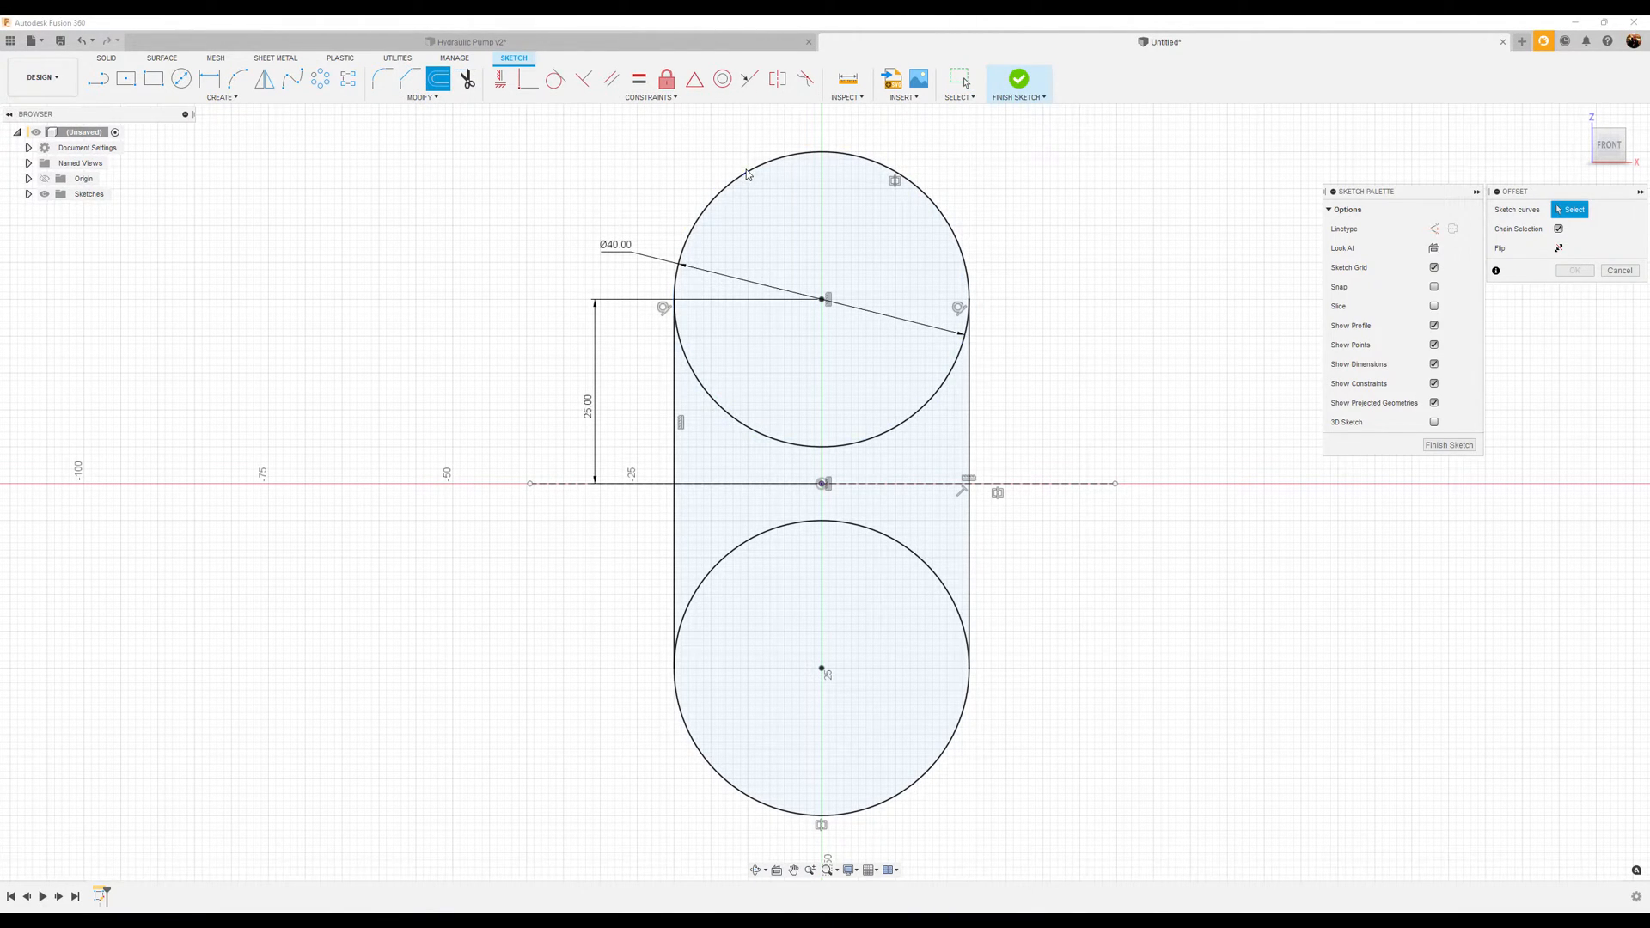
- Select the top 40 mm circle and drag its offset outward to about 2.95 mm
click(746, 165)
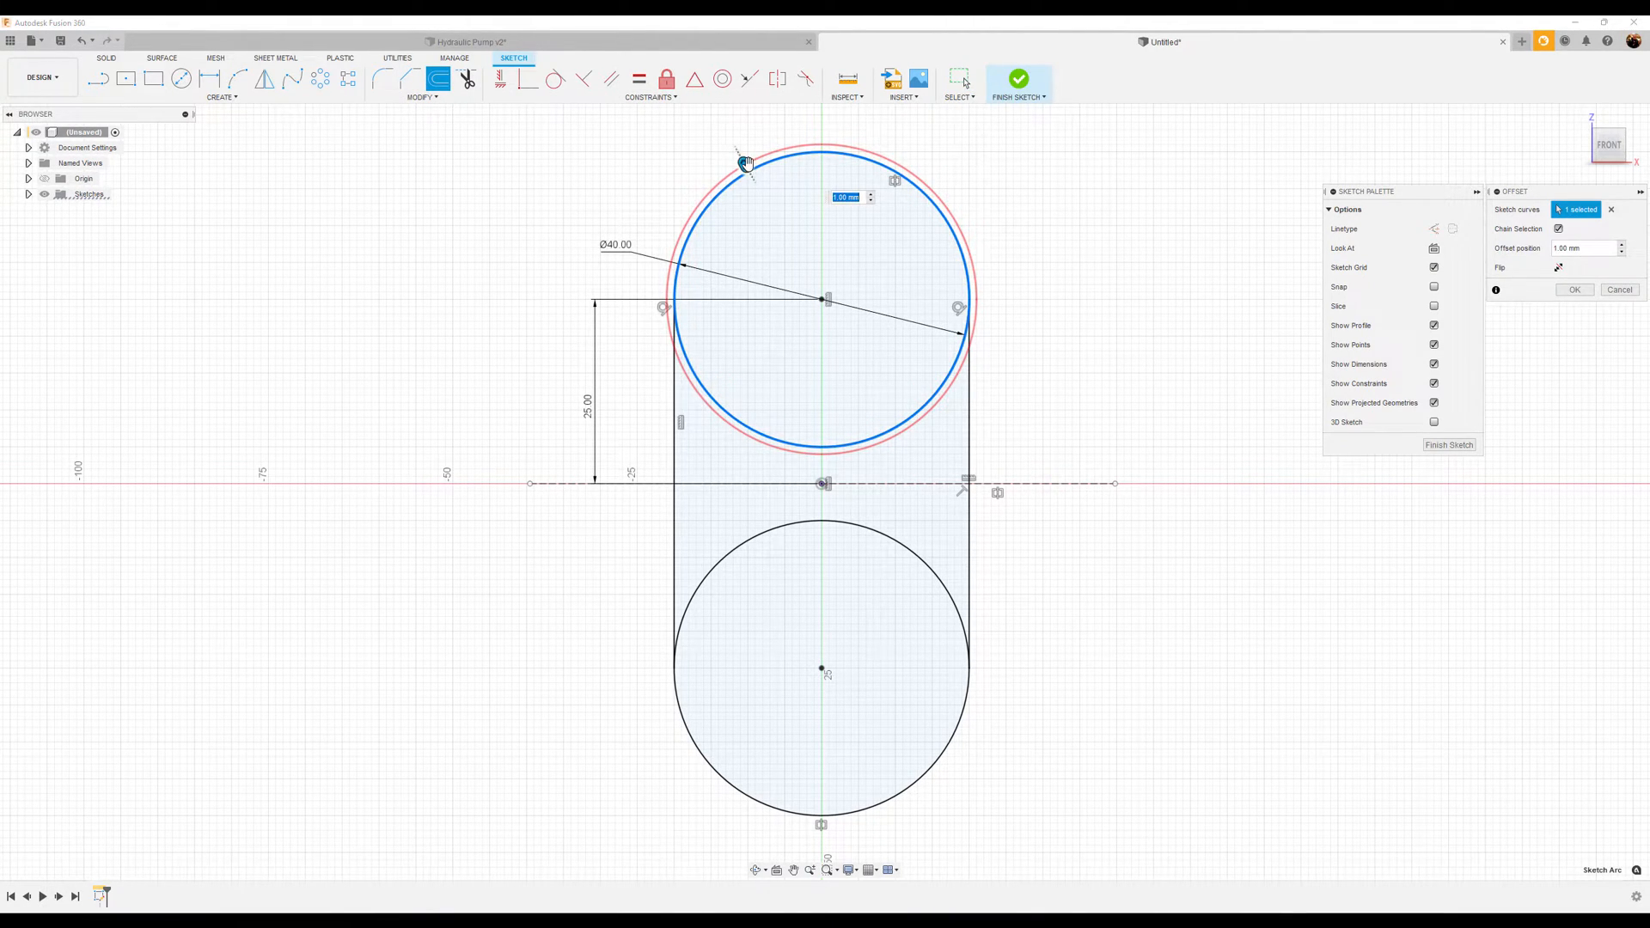
drag(745, 164, 736, 150)
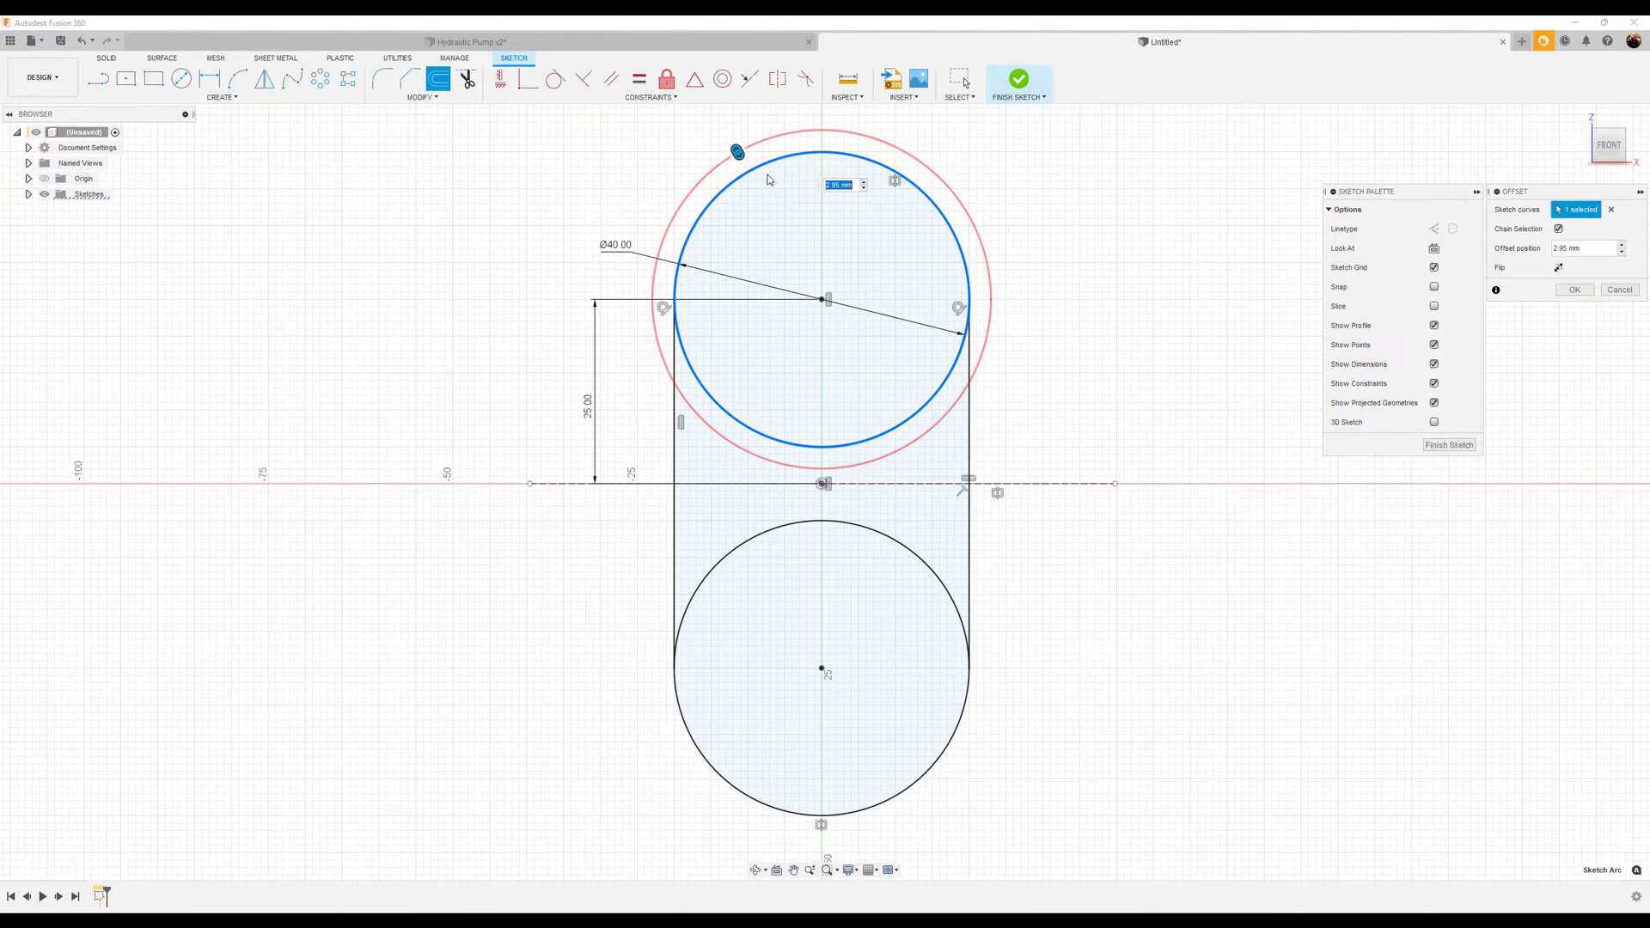
mouse_move(999, 634)
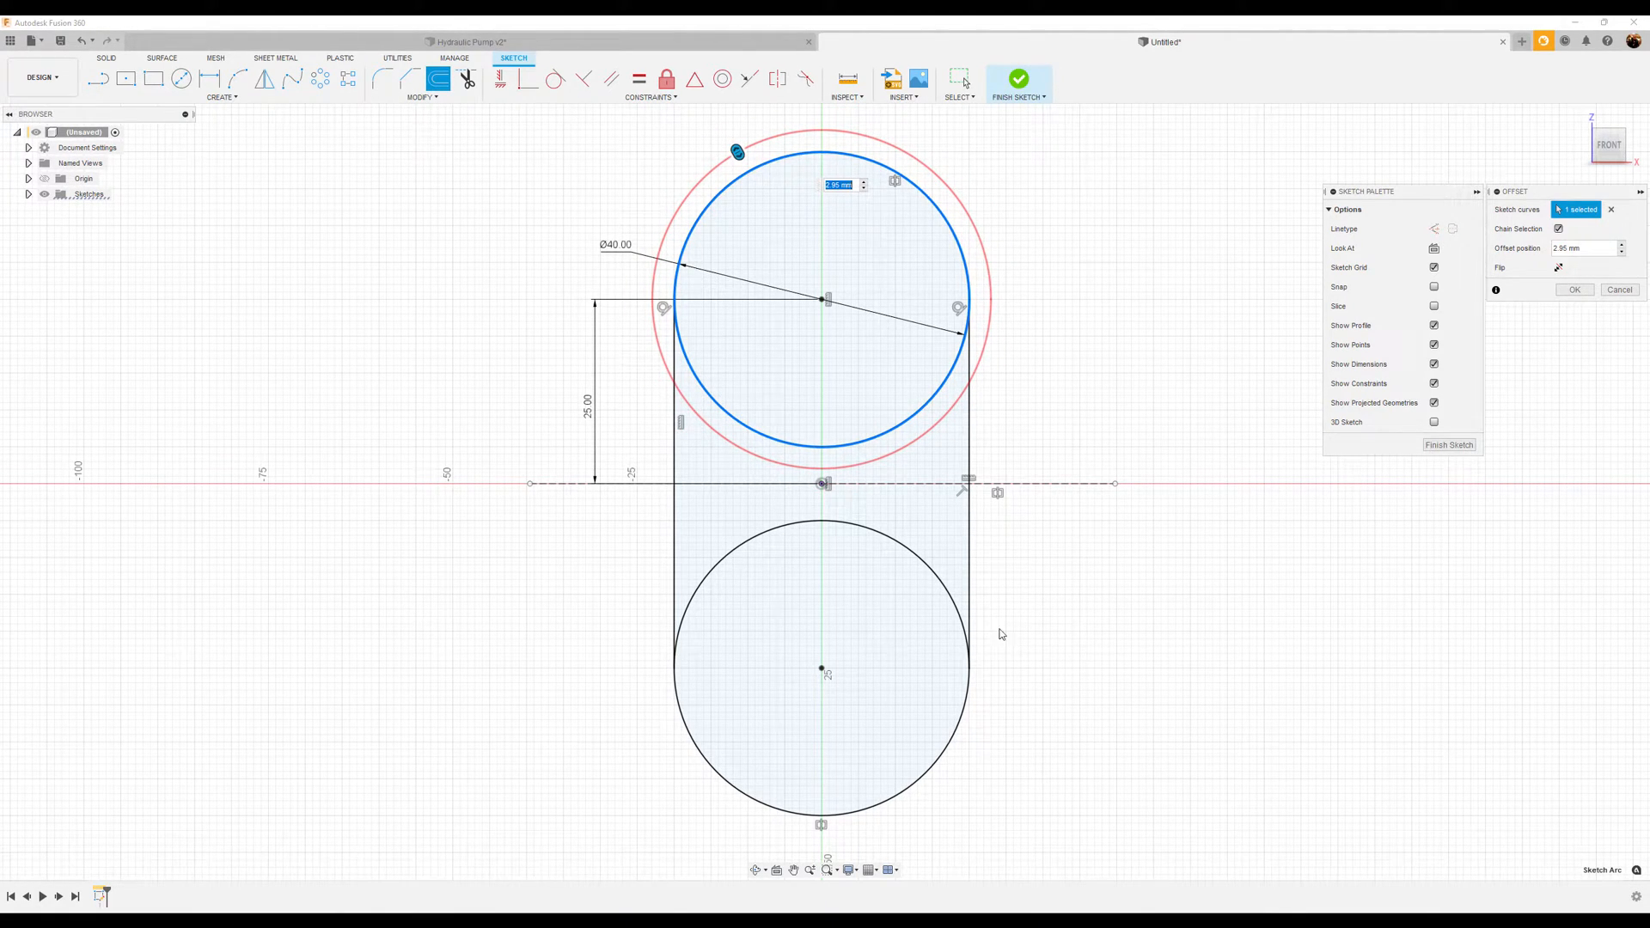
mouse_move(681, 478)
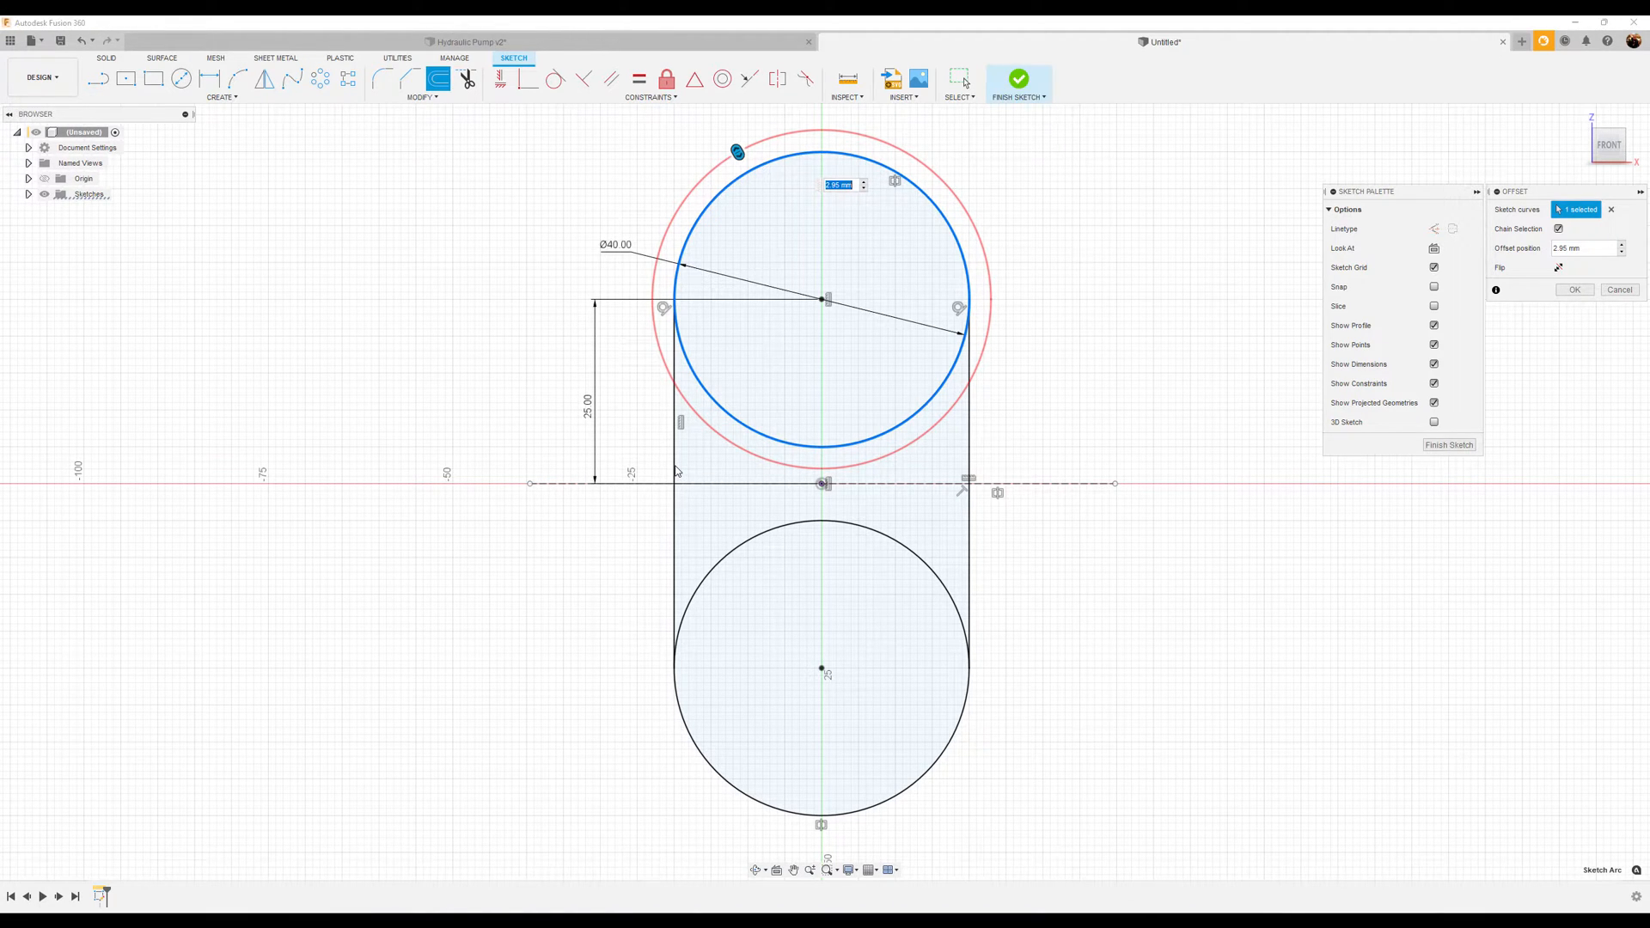
mouse_move(934, 577)
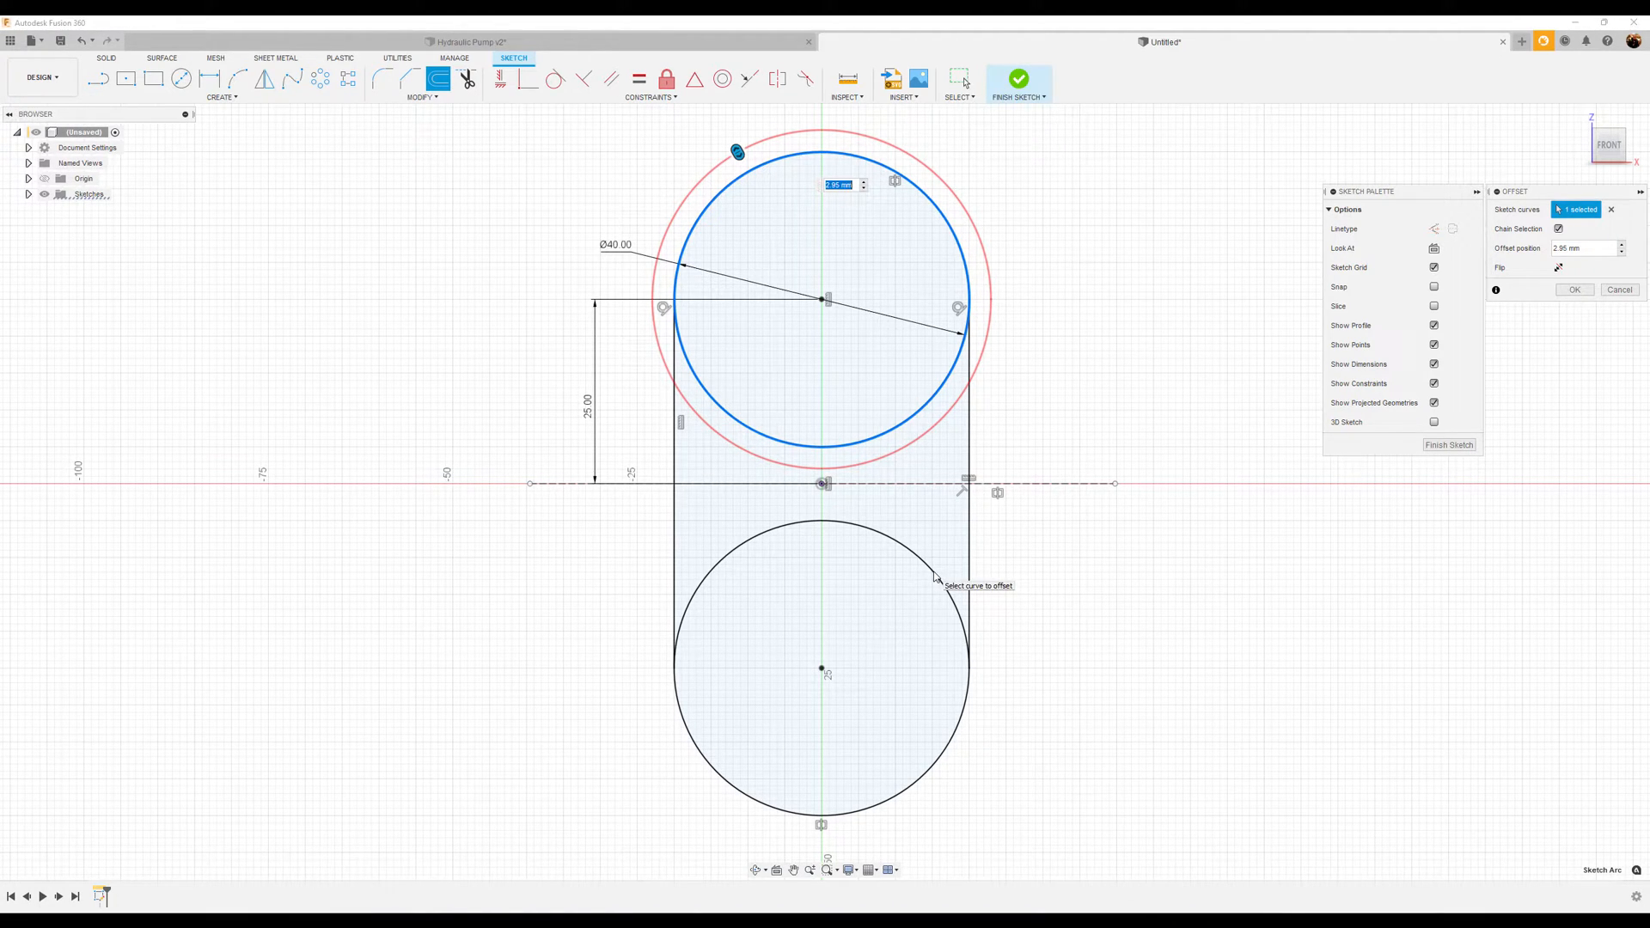
mouse_move(740, 310)
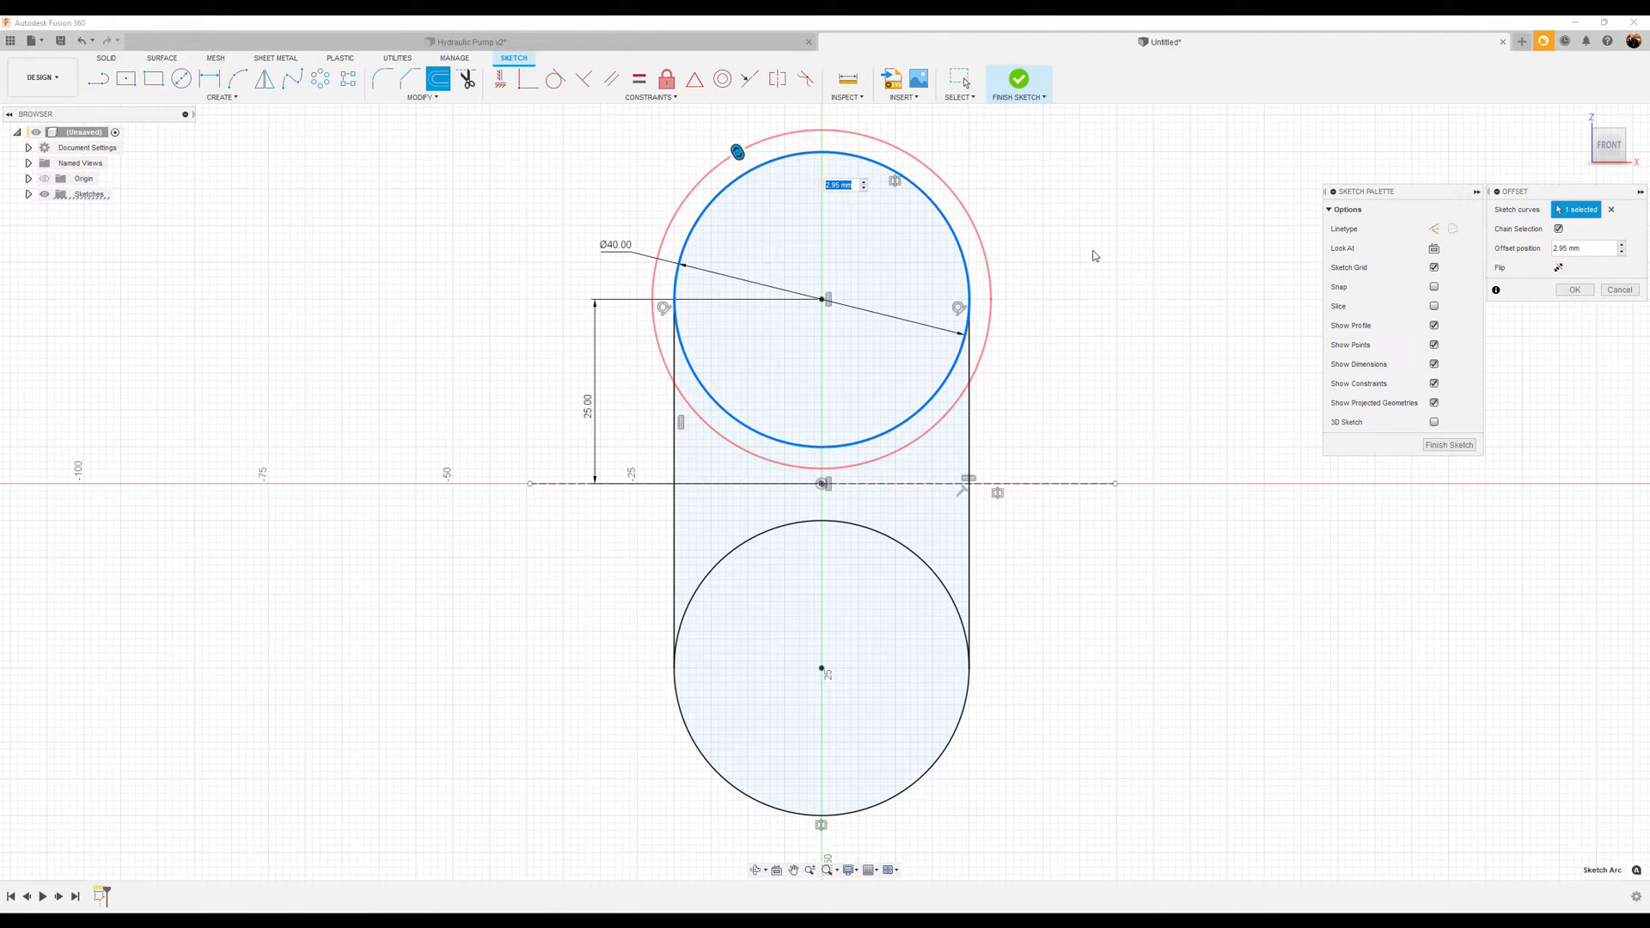
mouse_move(1025, 276)
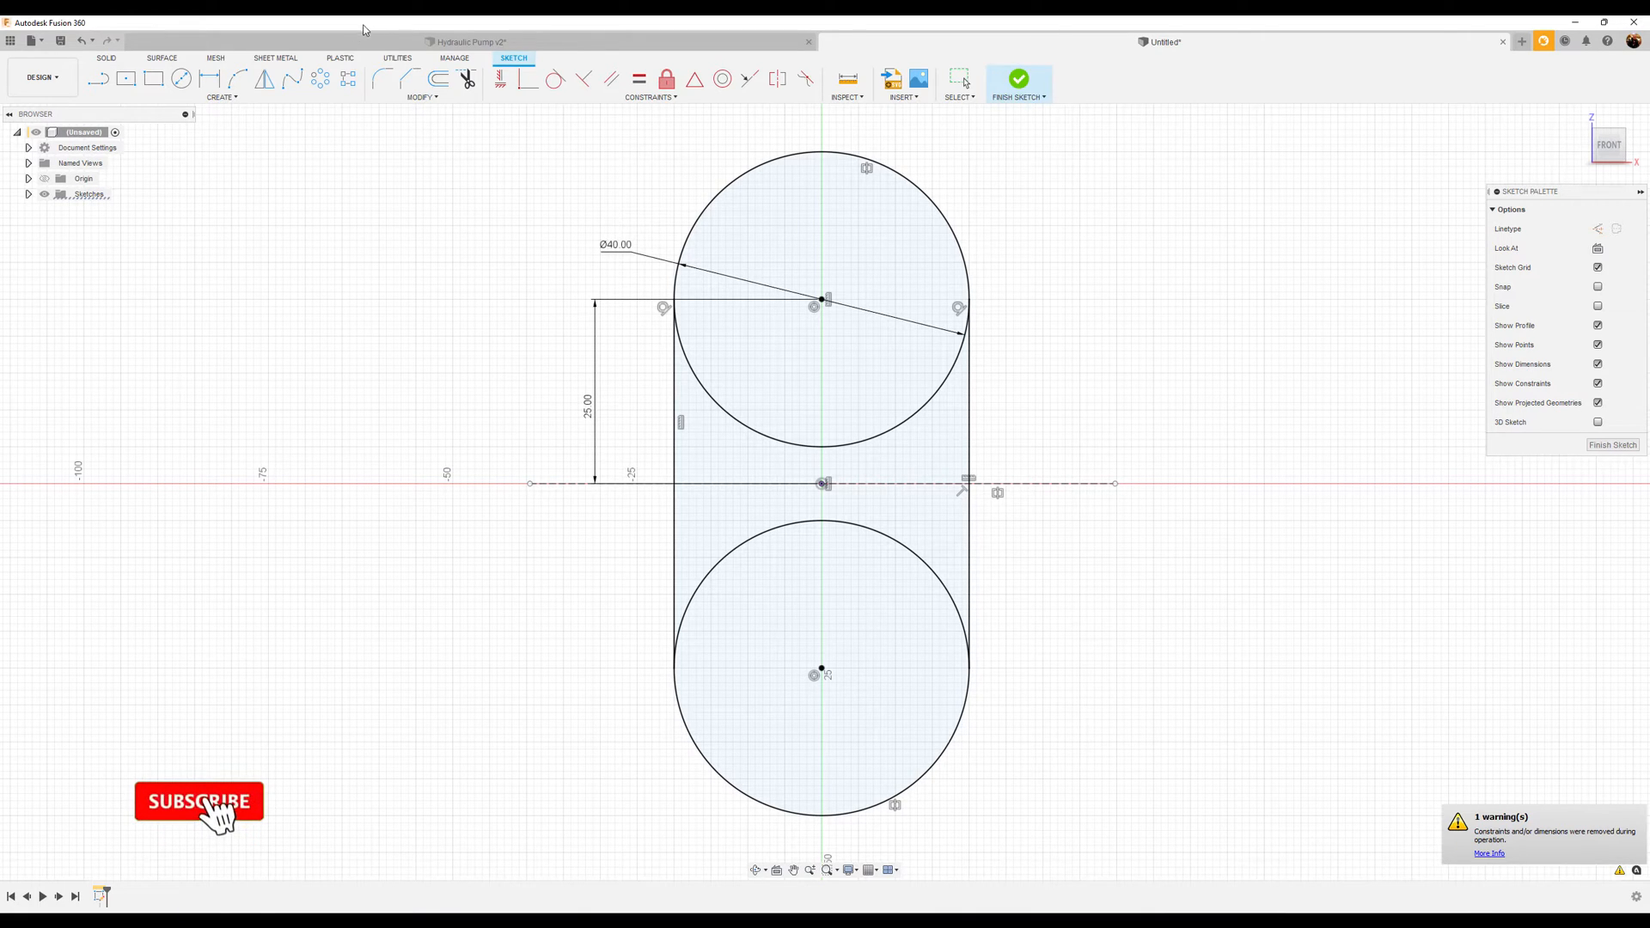
- Restart Offset and drag the slot outline's offset to about 3.883 mm
click(436, 79)
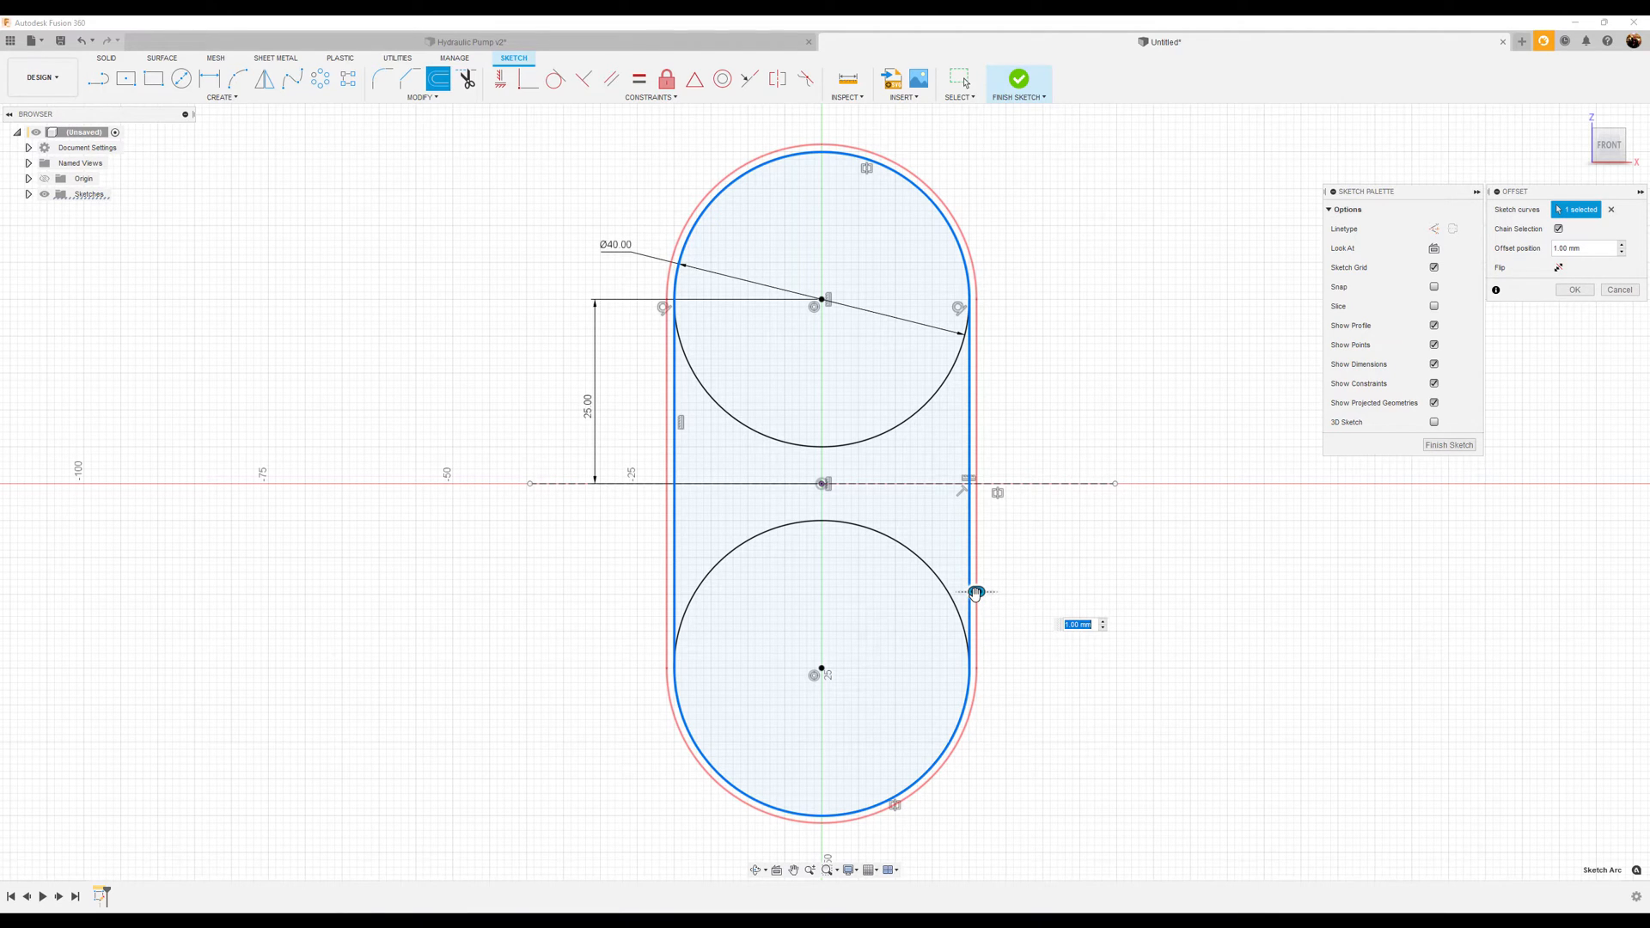
drag(974, 590, 1002, 590)
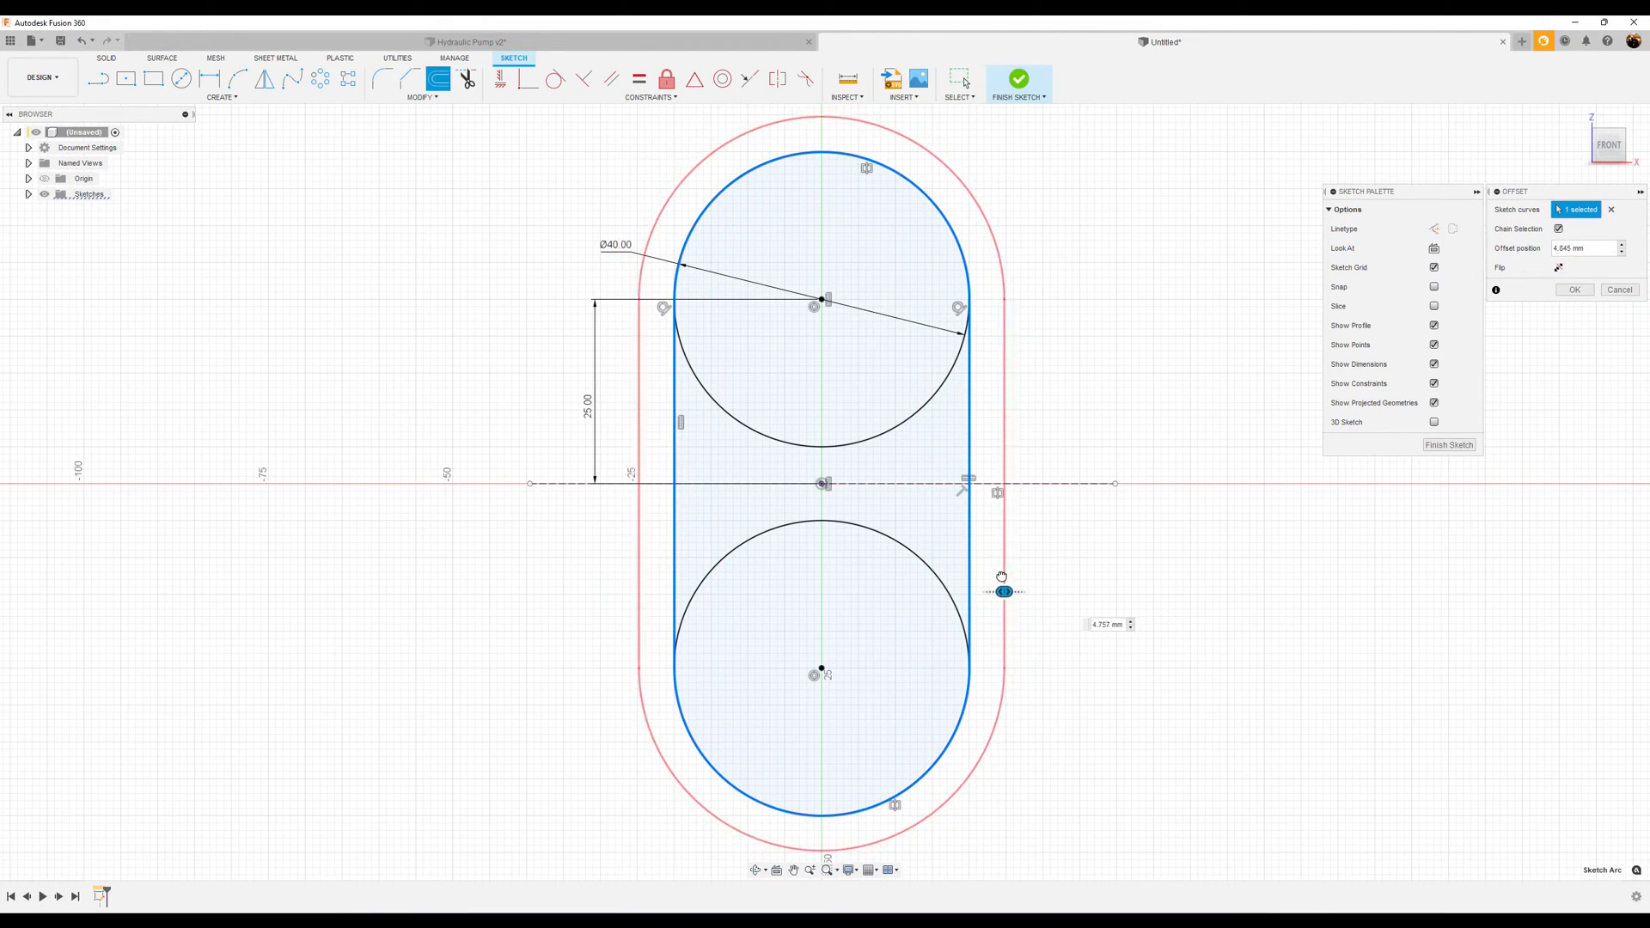
drag(1004, 591, 997, 591)
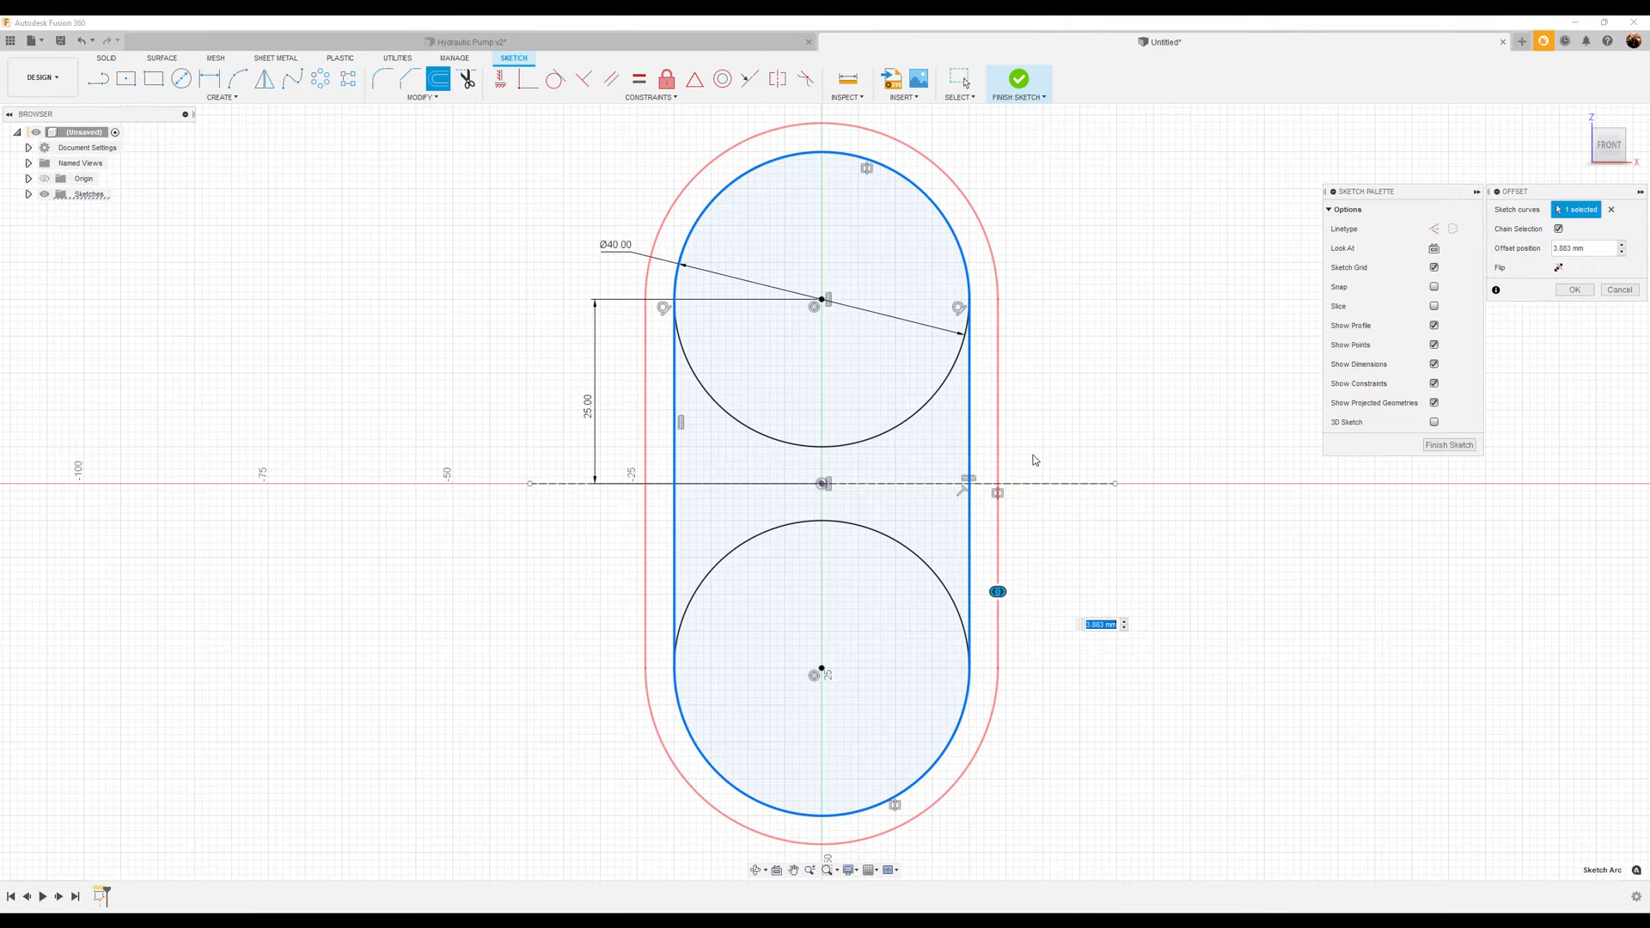
mouse_move(972, 374)
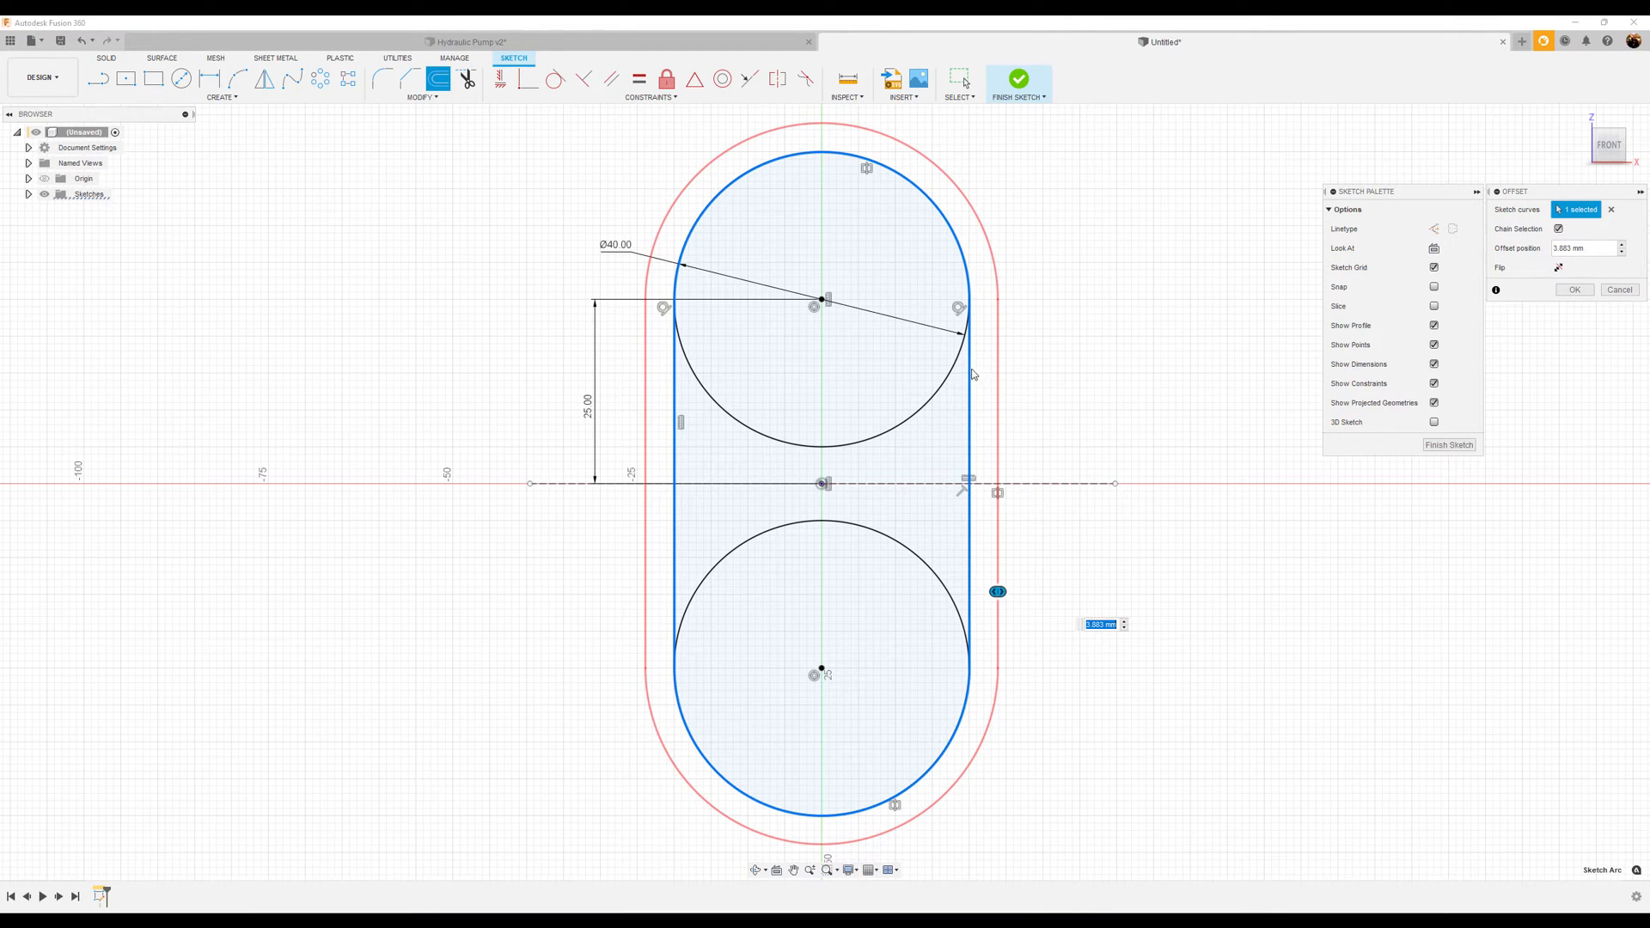
mouse_move(1139, 372)
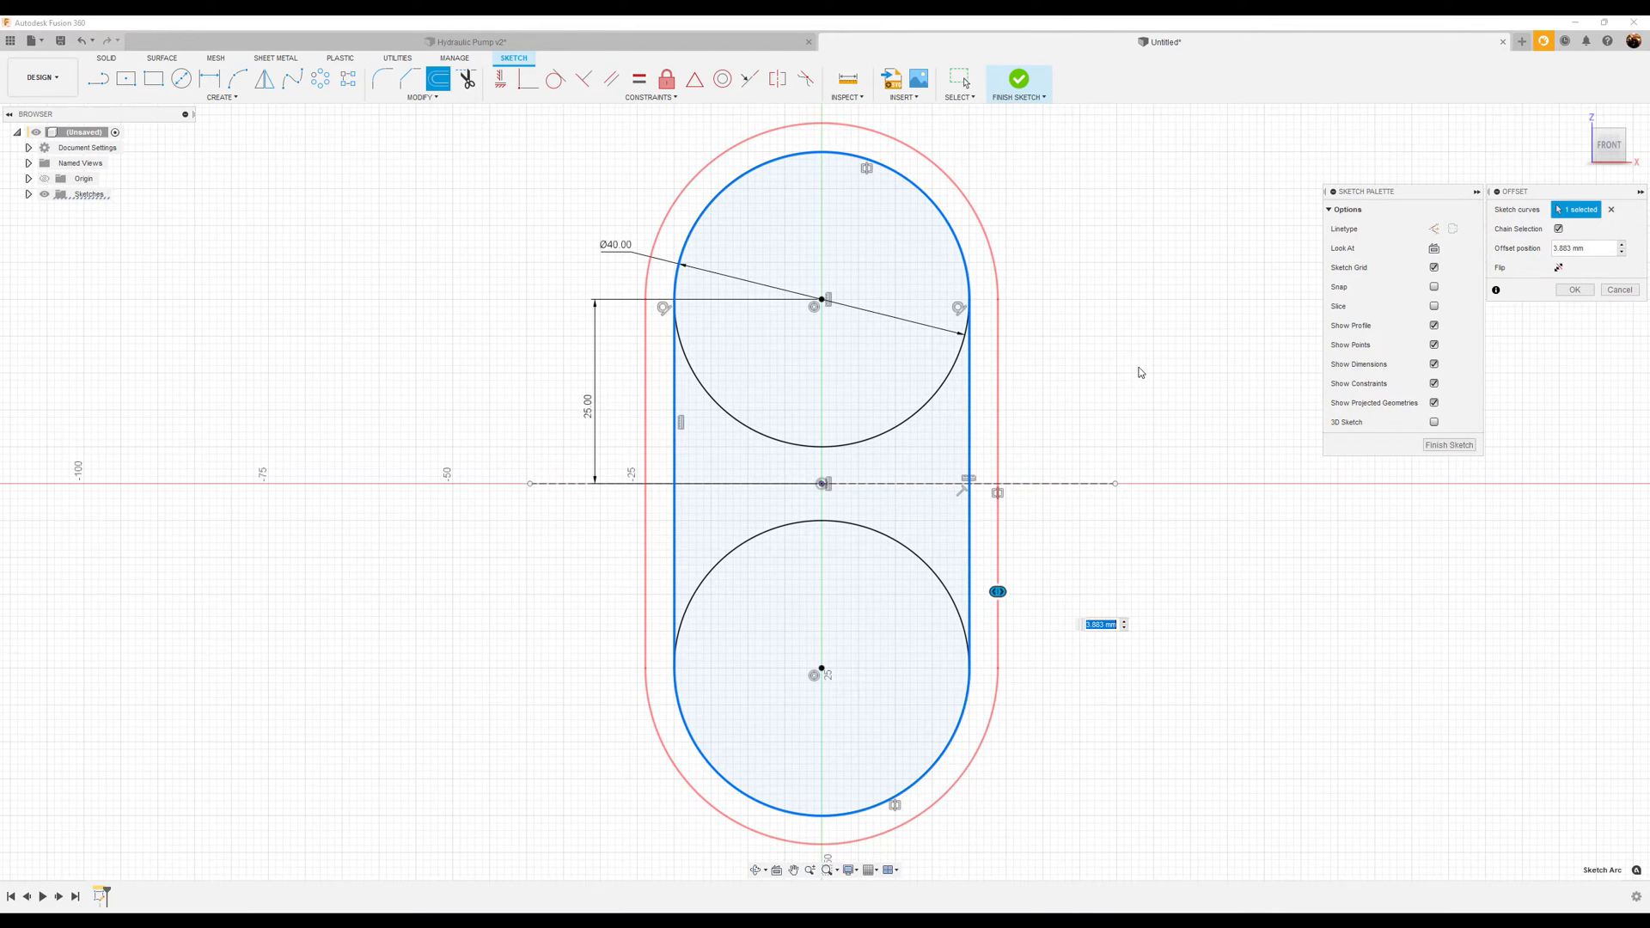
mouse_move(548, 134)
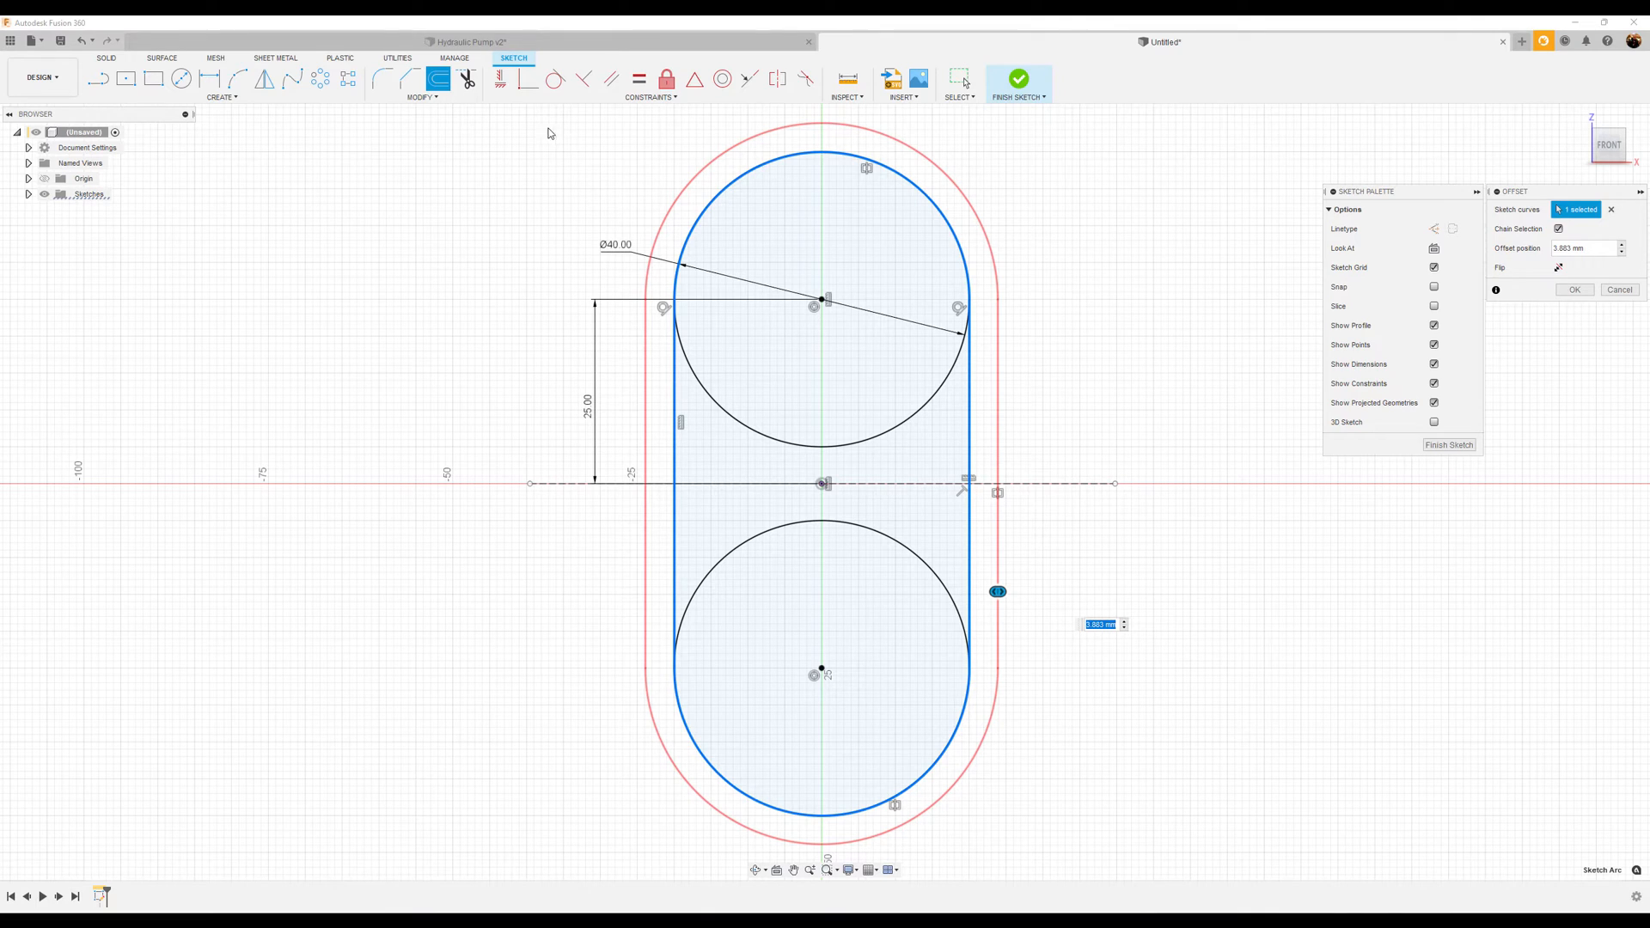
- Confirm the 3.883 mm offset outline in the Offset dialog
click(1574, 289)
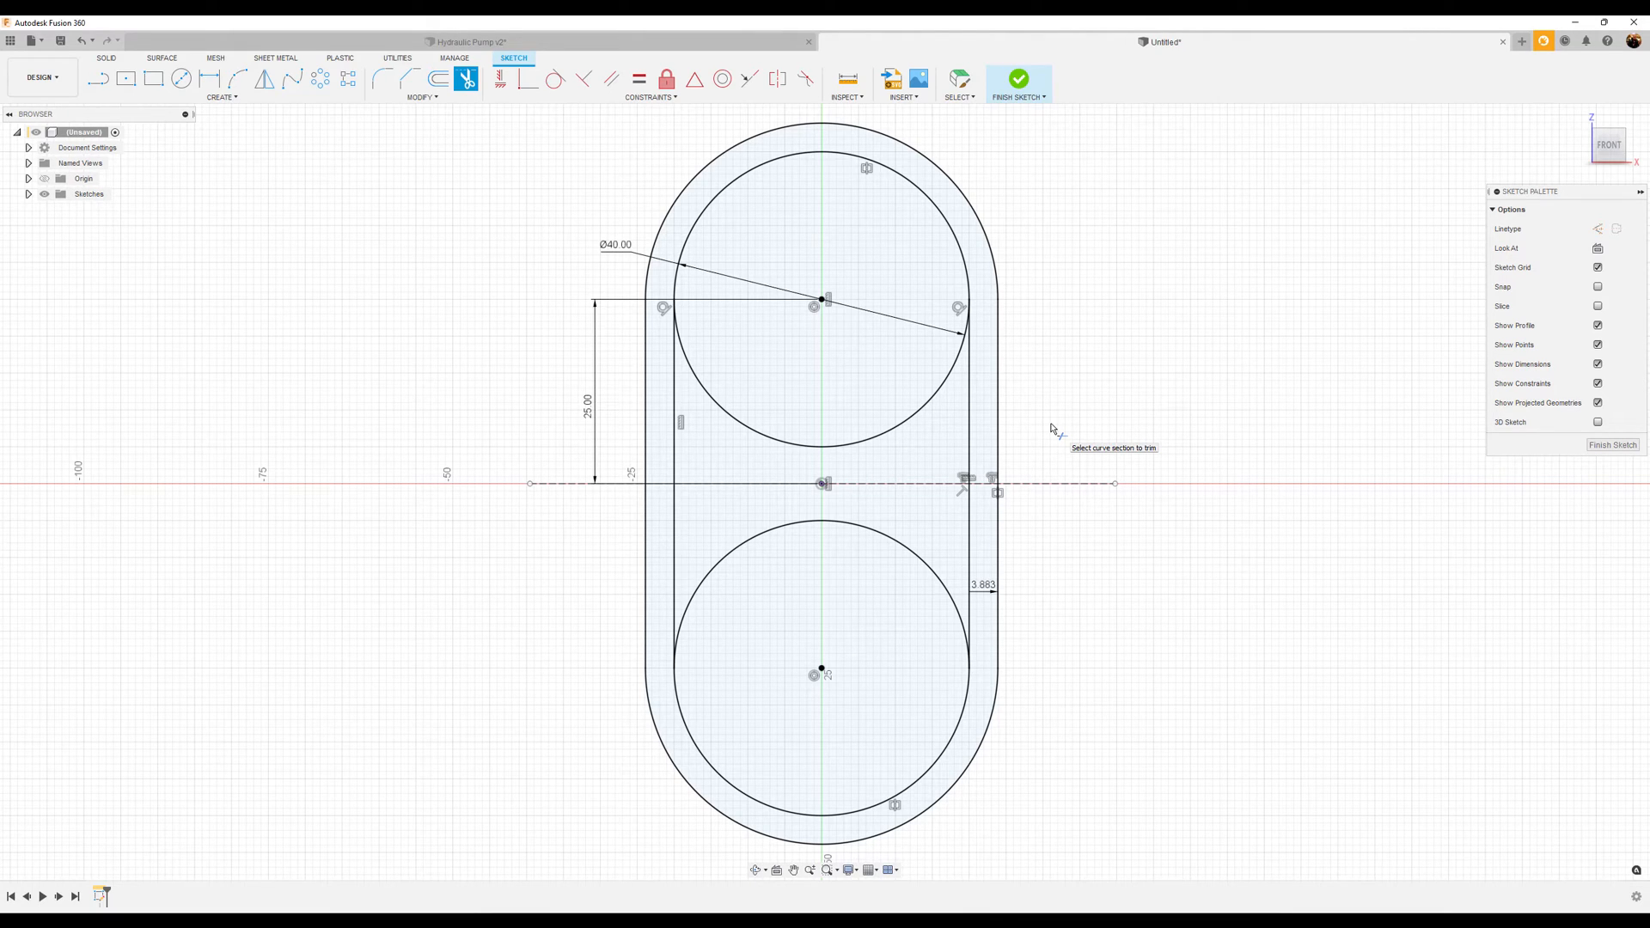
mouse_move(889, 431)
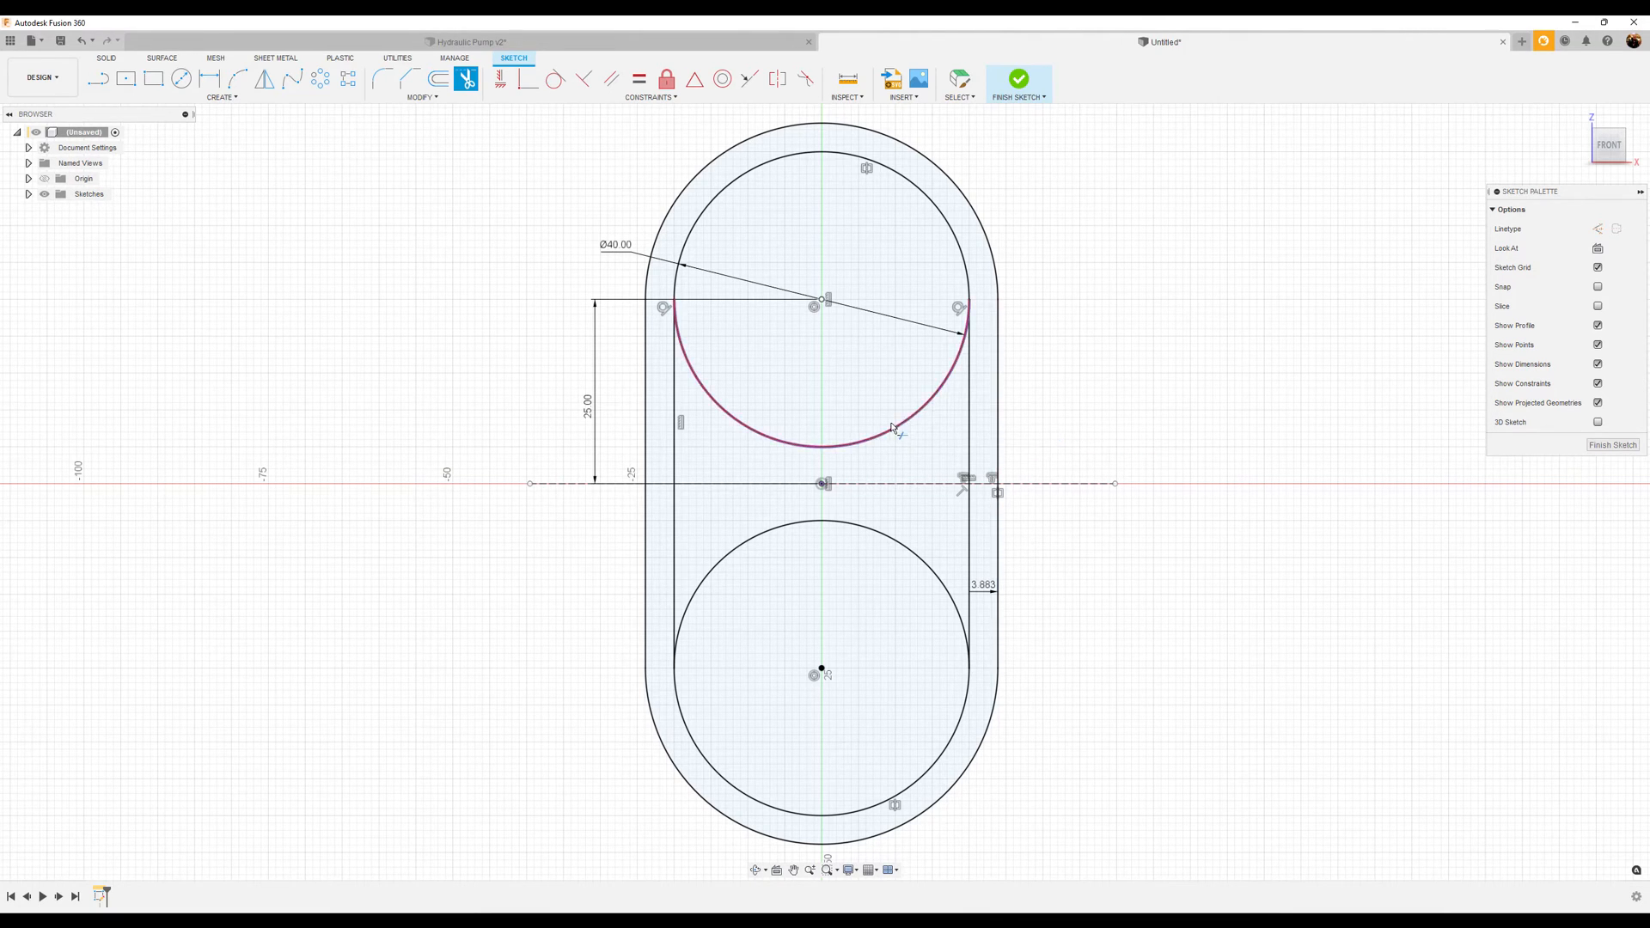